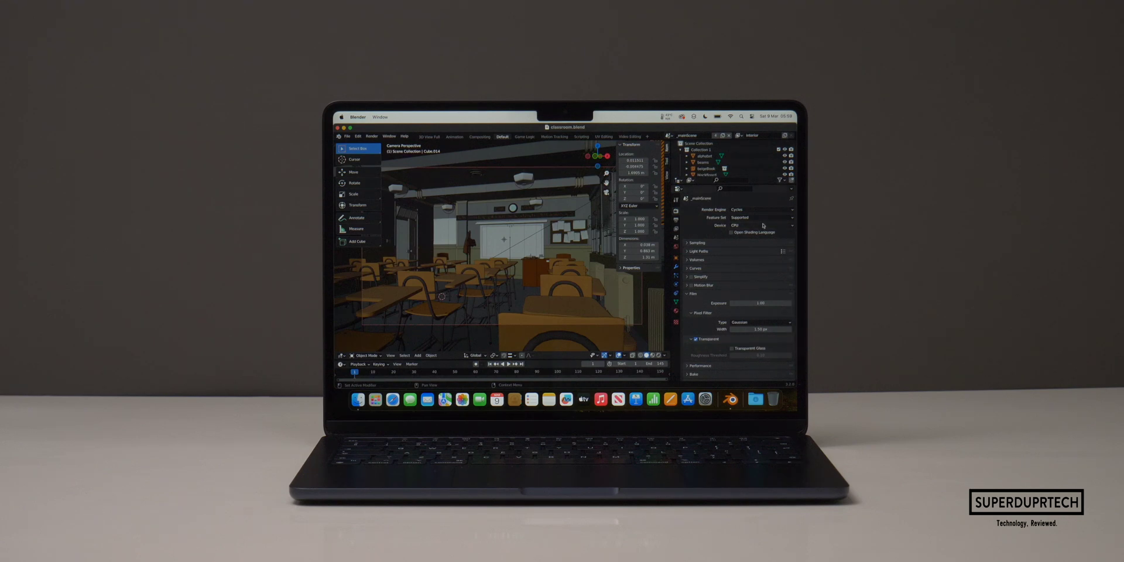
{"action": "left_click", "coordinate": [372, 137]}
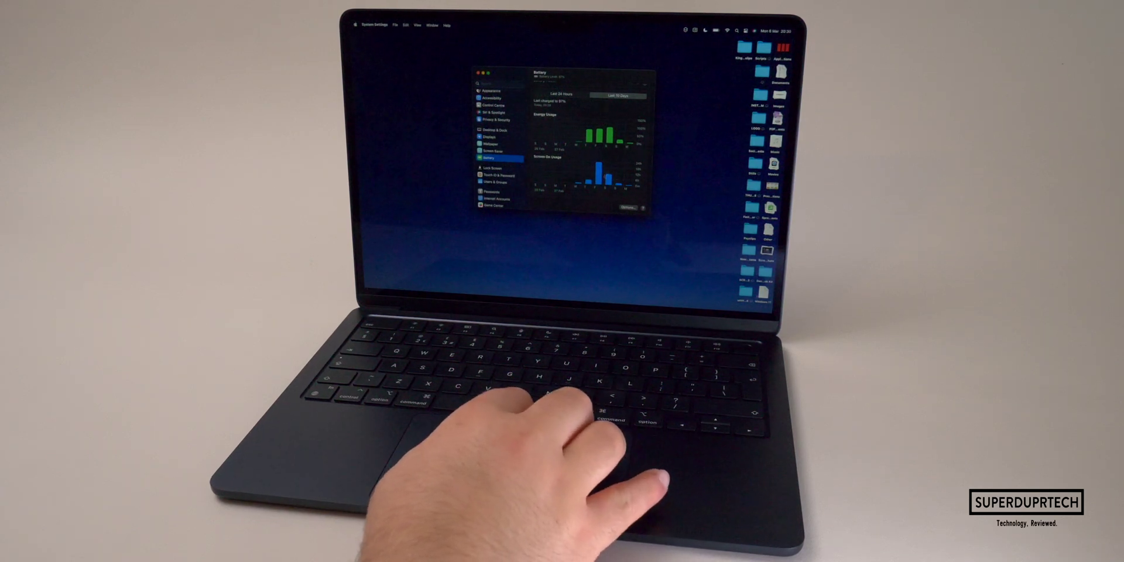
{"action": "scroll", "scroll_direction": "up", "scroll_amount": 3}
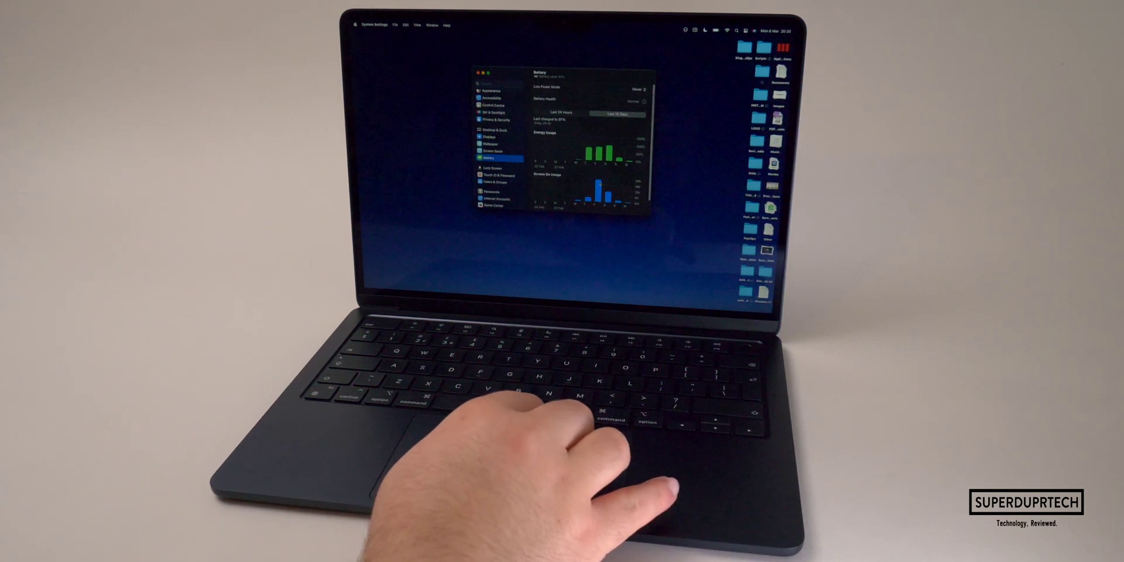